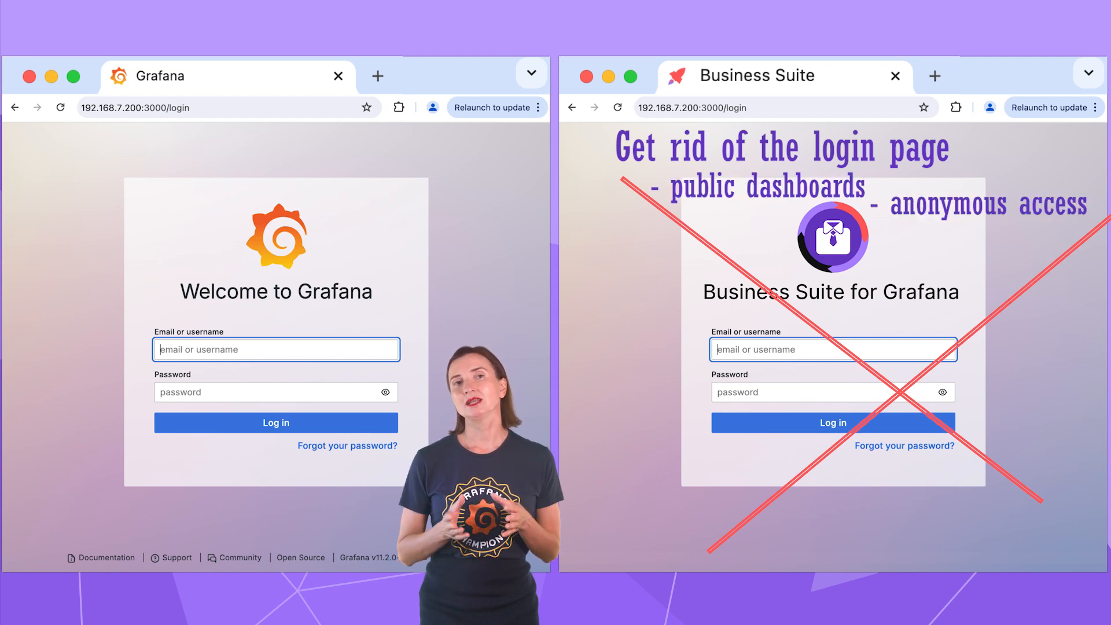
- Save the profile preferences with Light theme and General/Release as home dashboard
scroll(down, 3)
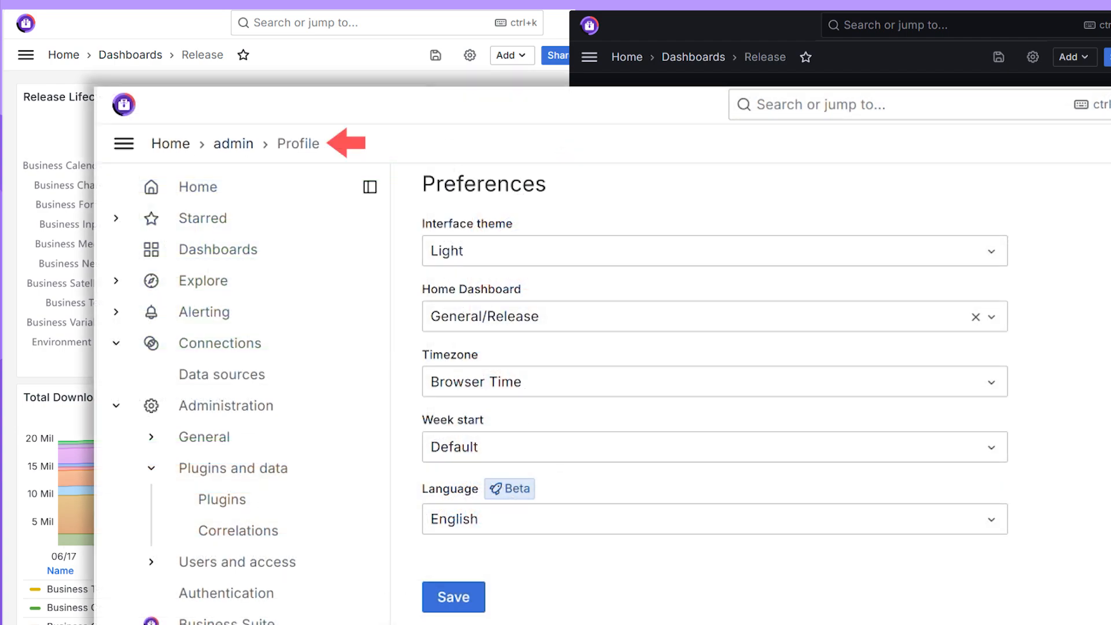
click(708, 251)
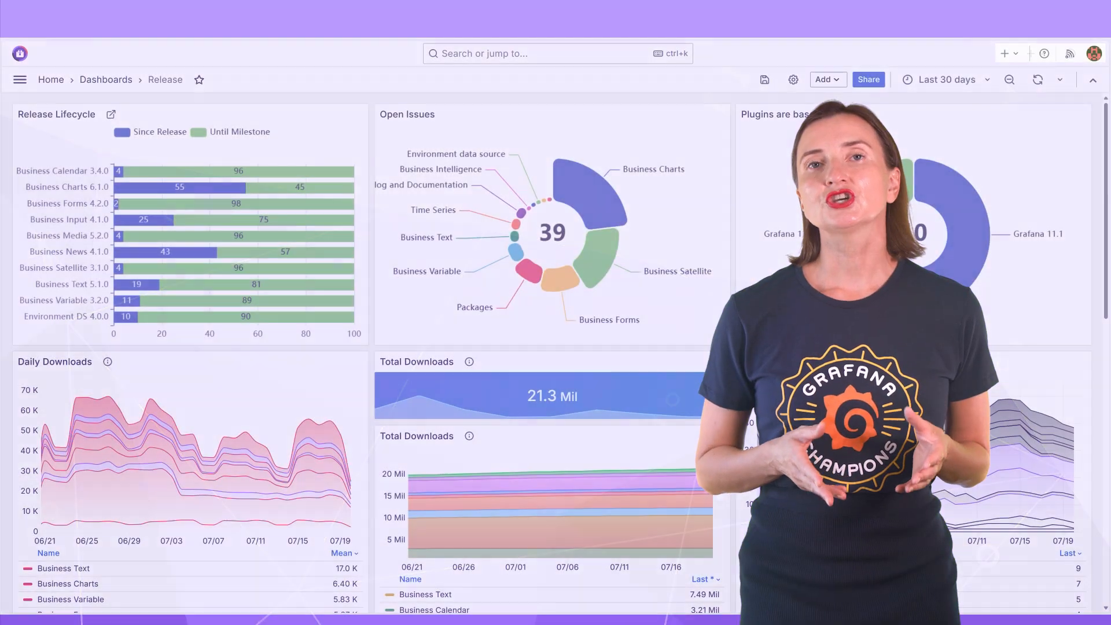
- Browse the Business Suite page of Volkov Labs plugins from the Administration menu
click(20, 80)
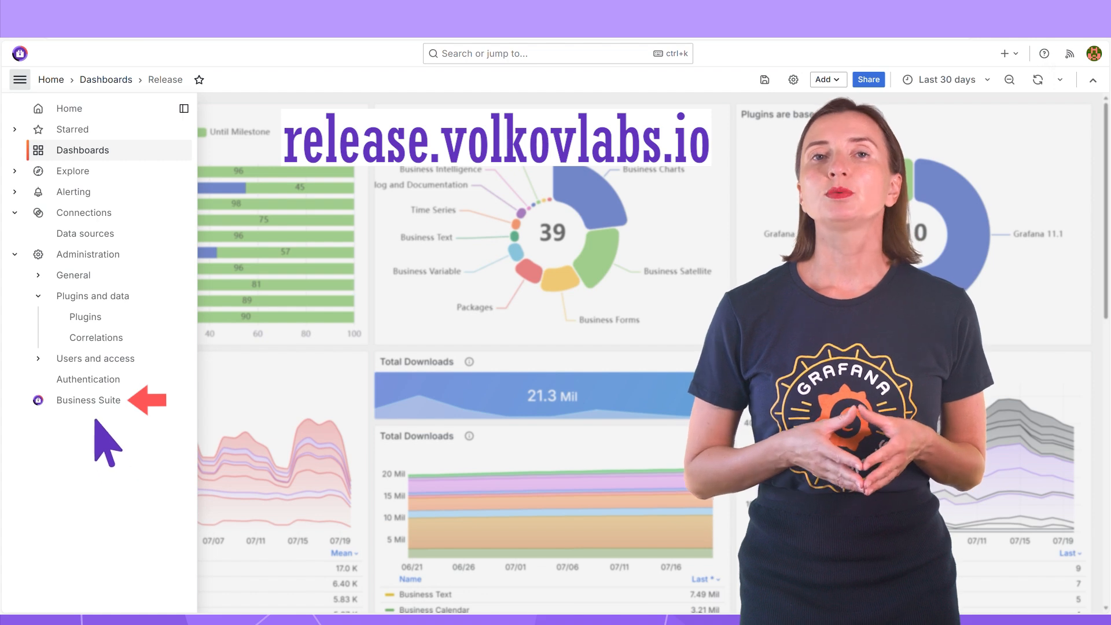
click(88, 399)
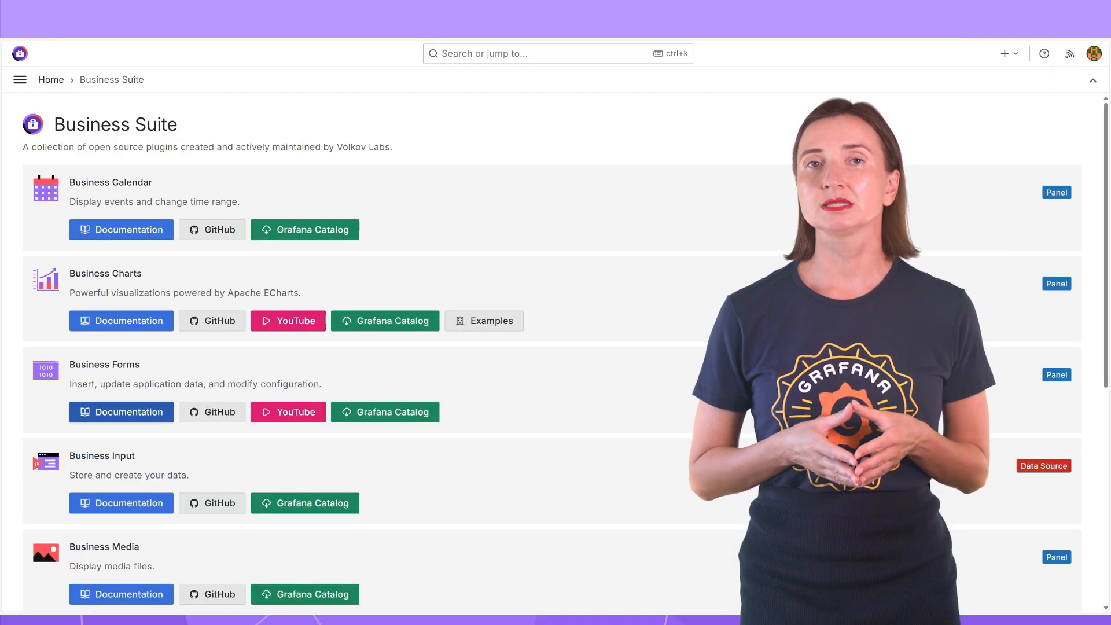
scroll(down, 3)
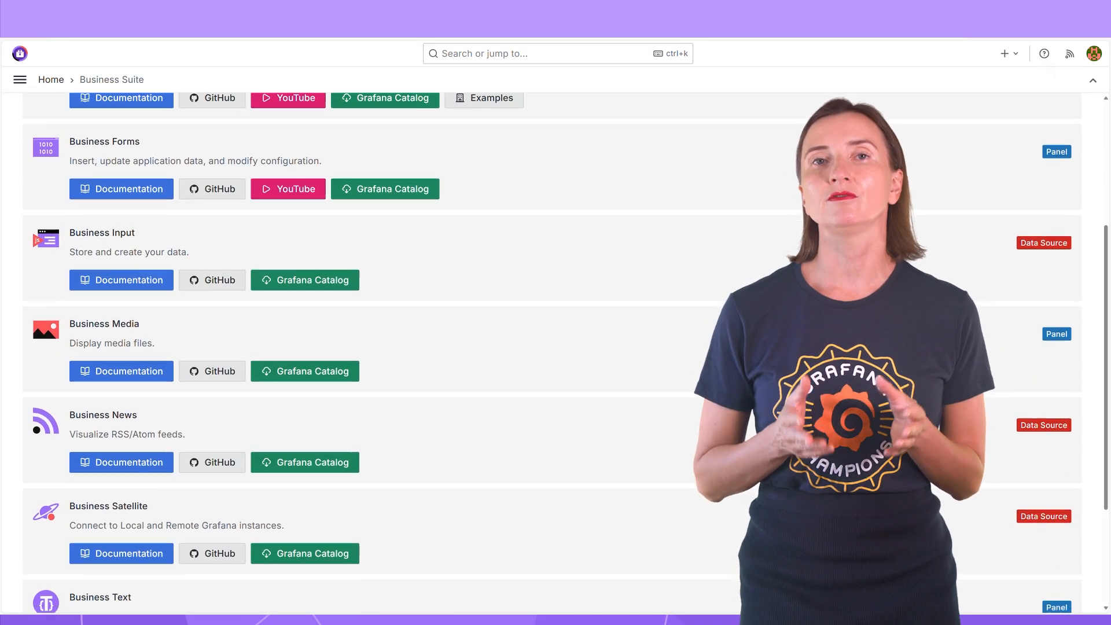
scroll(down, 3)
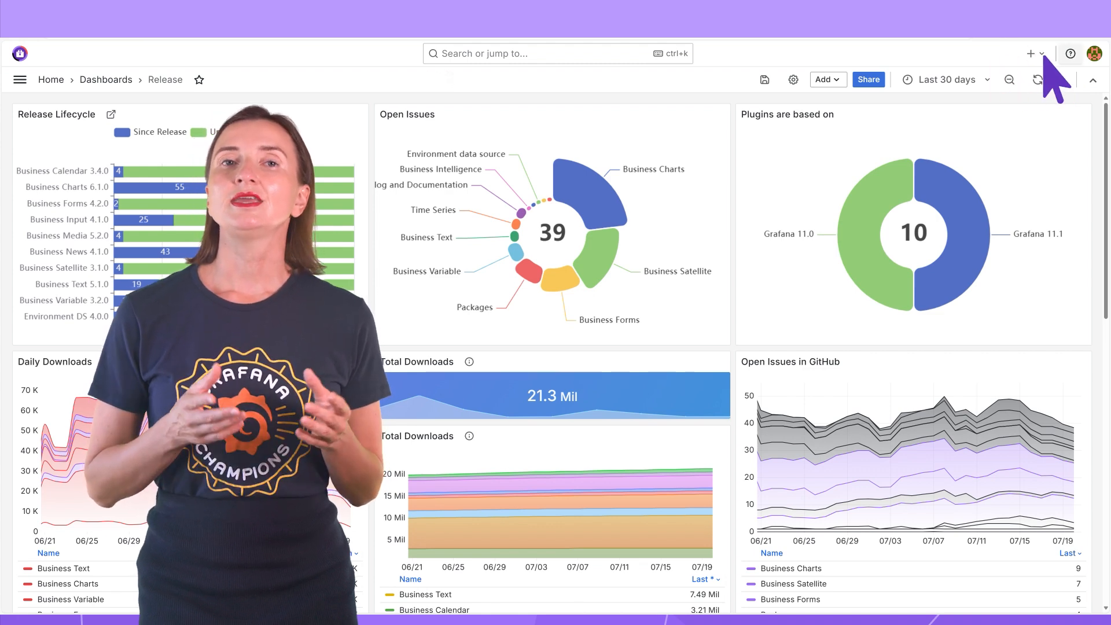
- Create a new empty dashboard from the + menu
click(1069, 53)
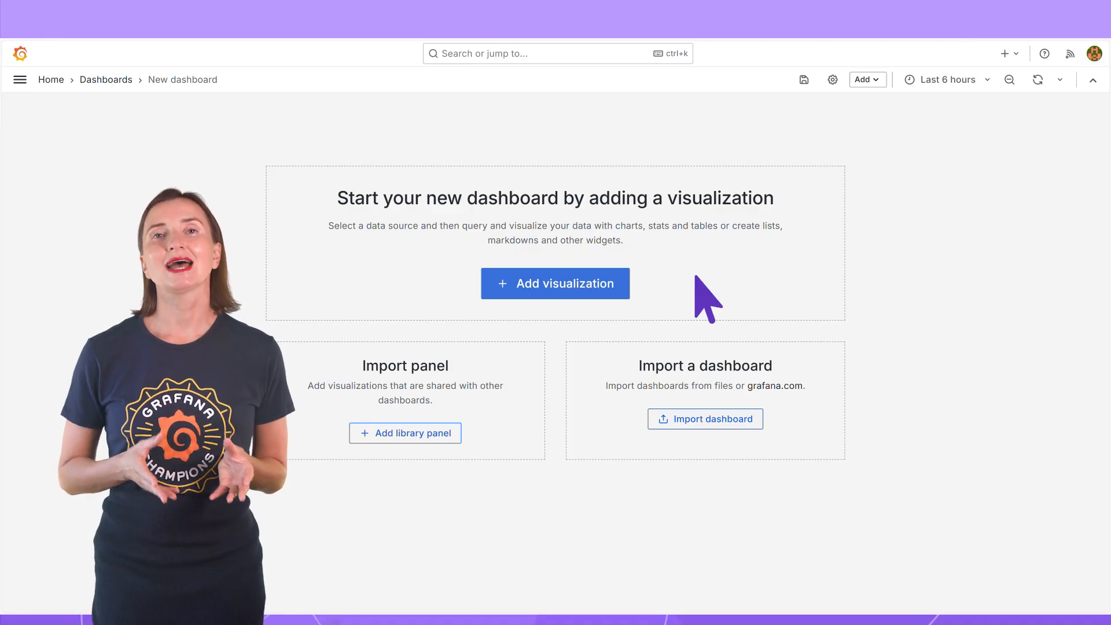
- Add a first visualization and browse the reduced list of visualization types
click(554, 283)
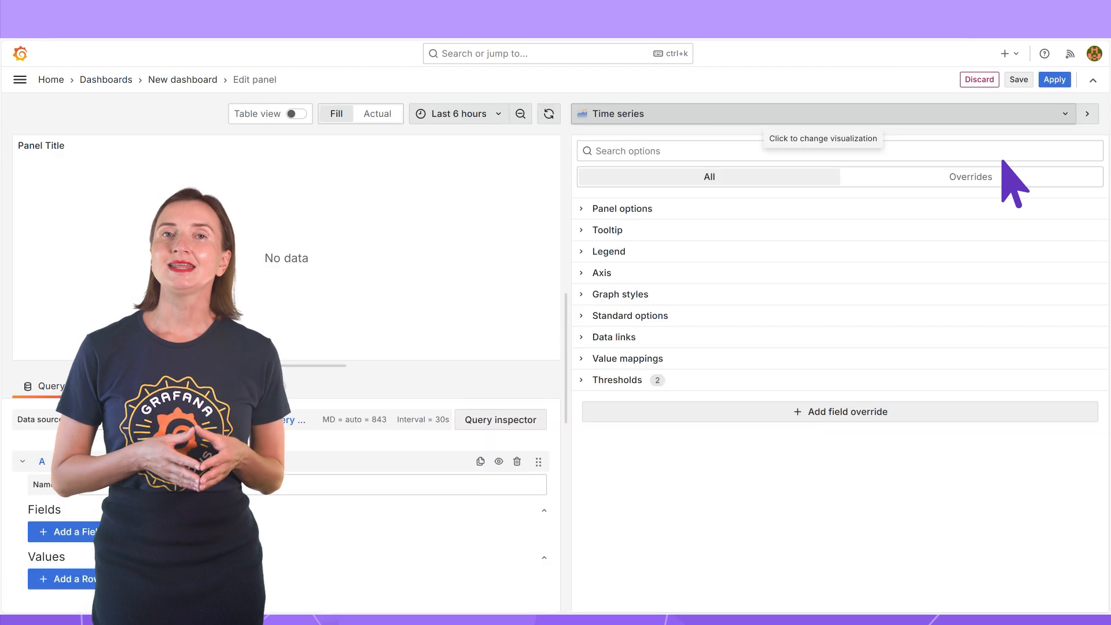
click(822, 113)
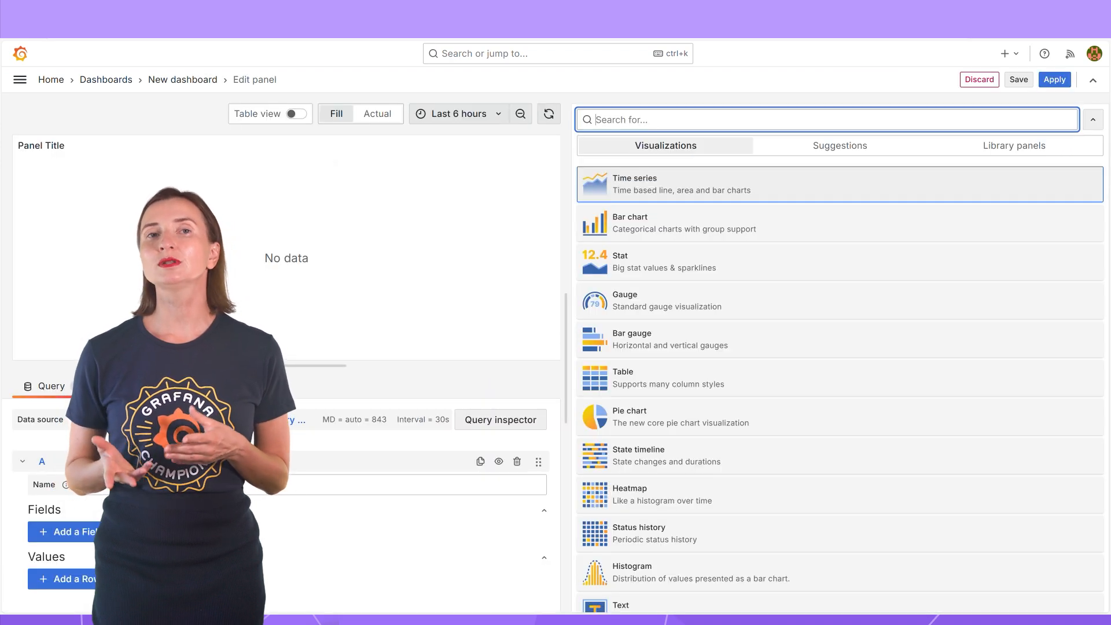
scroll(down, 3)
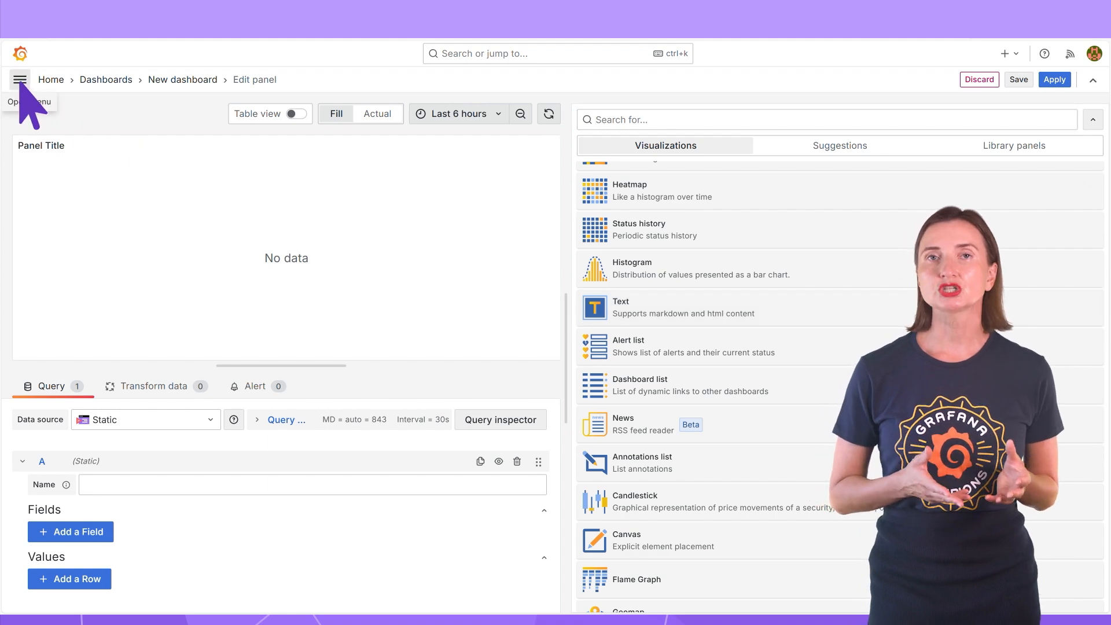
- Start adding a new data source and browse the full catalogue of data source types
click(19, 80)
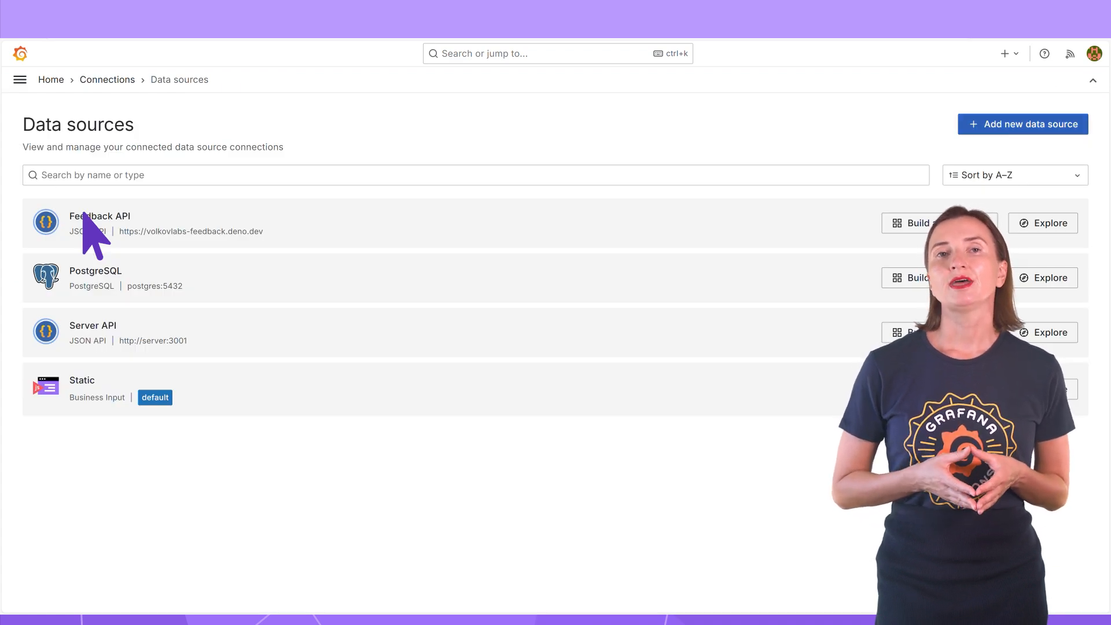
mouse_move(1023, 124)
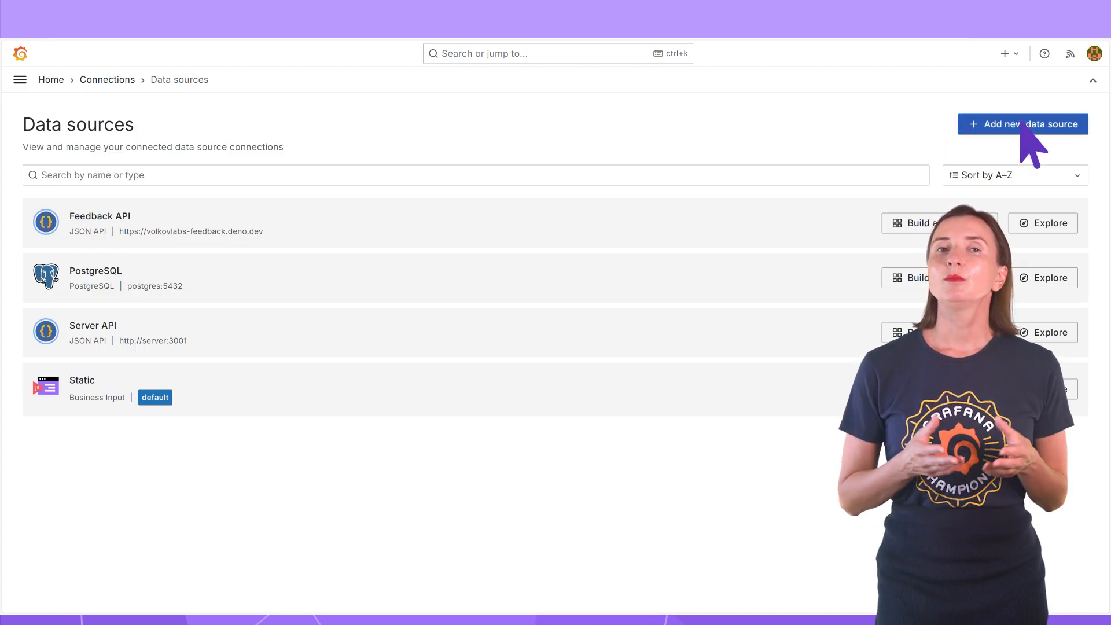
click(1022, 124)
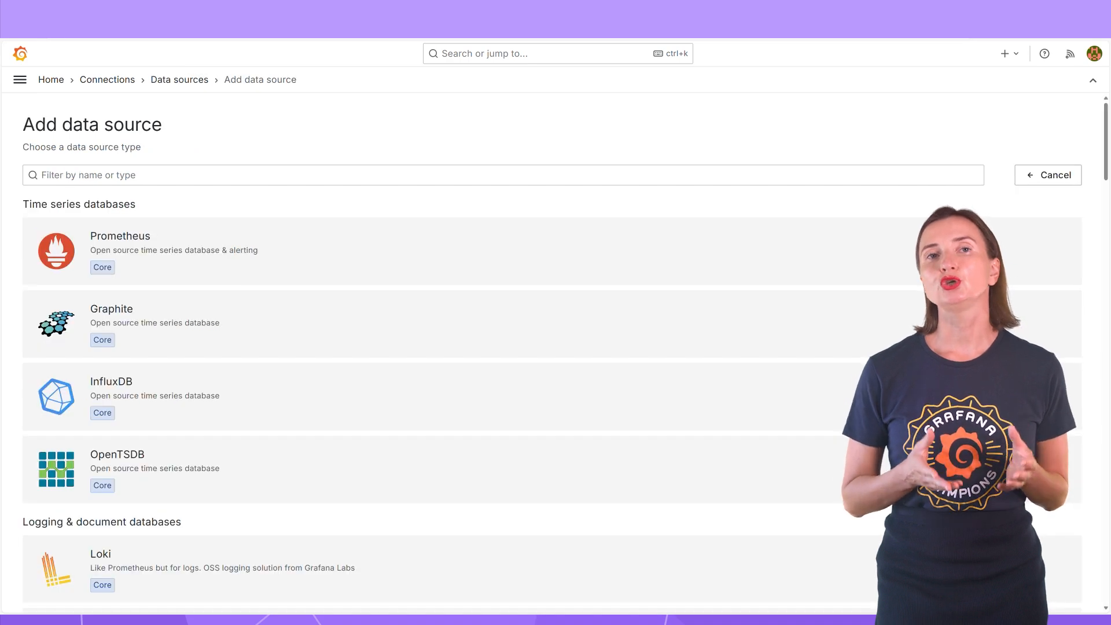
scroll(down, 3)
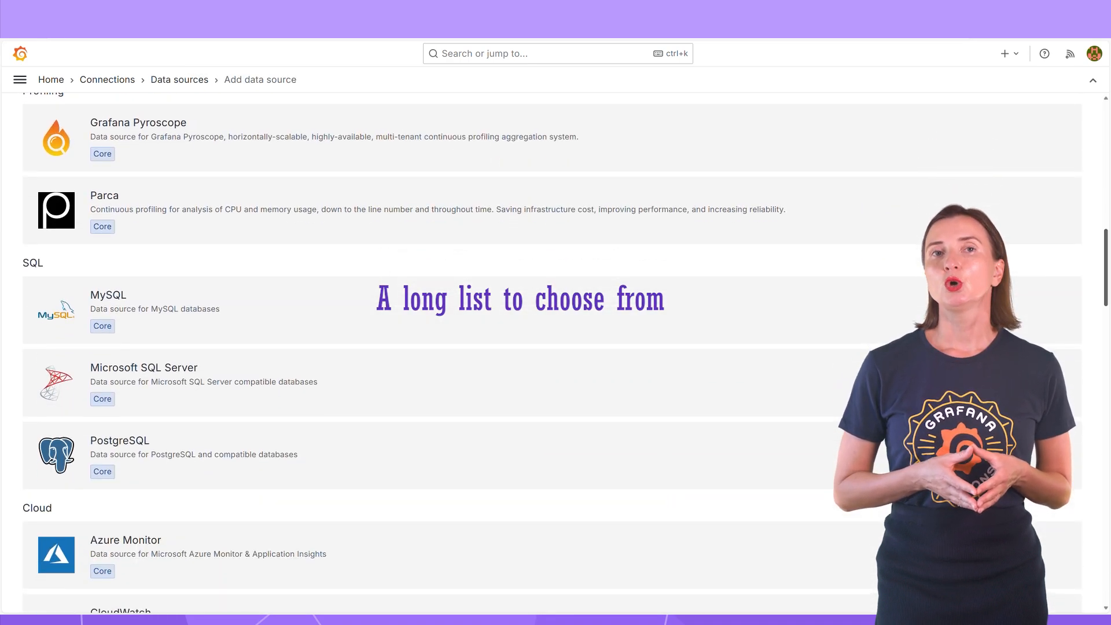
scroll(down, 3)
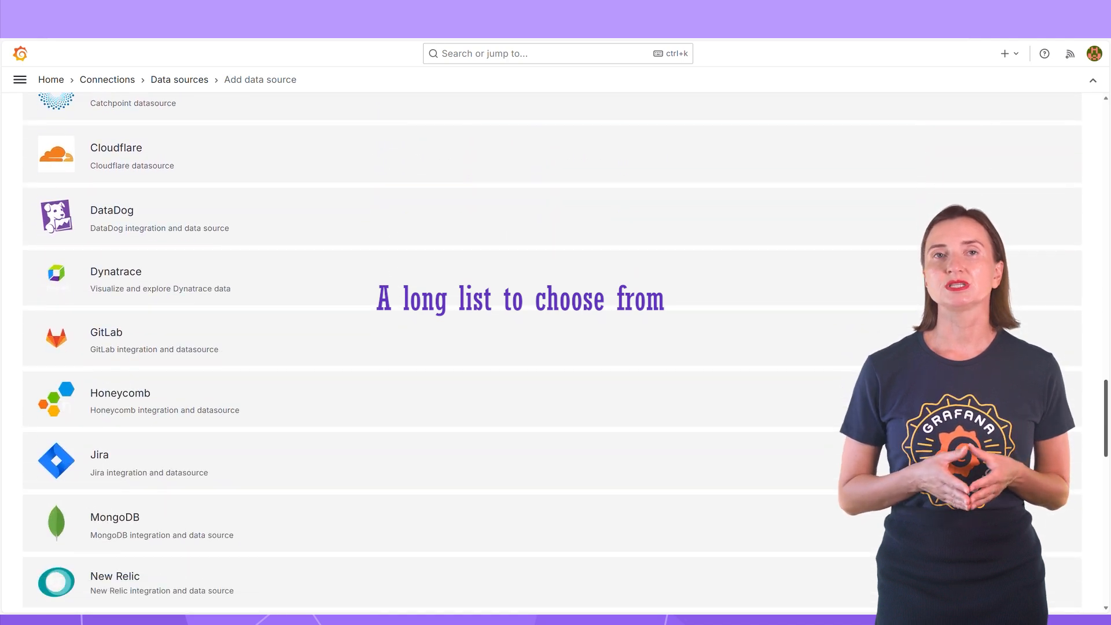
scroll(down, 3)
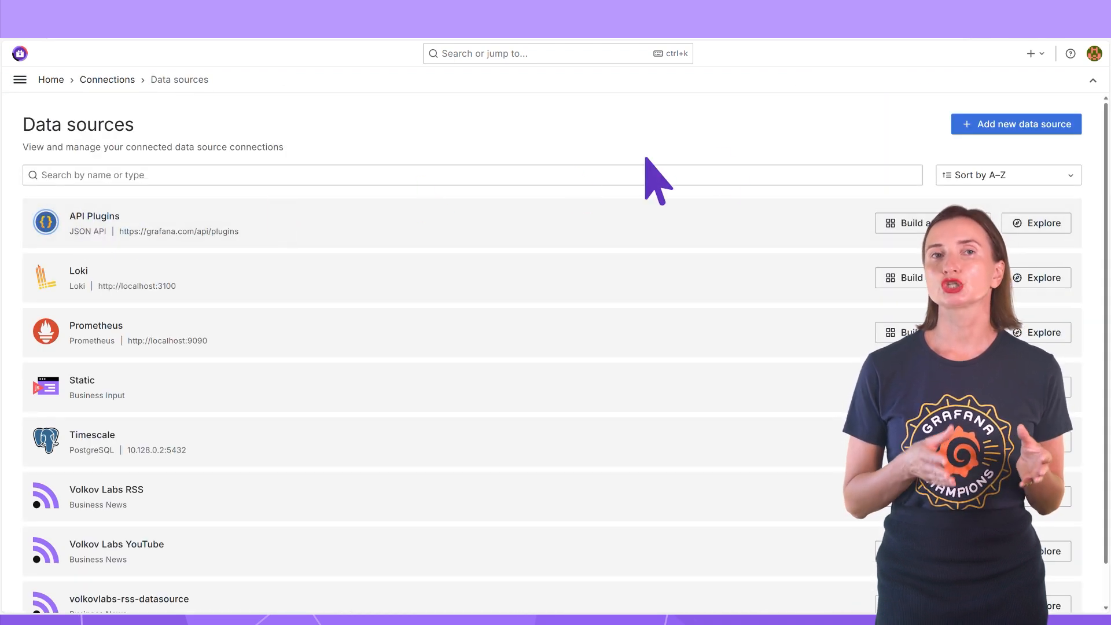
- Review the trimmed catalogue of eight data source types, from Prometheus to TestData
click(1015, 124)
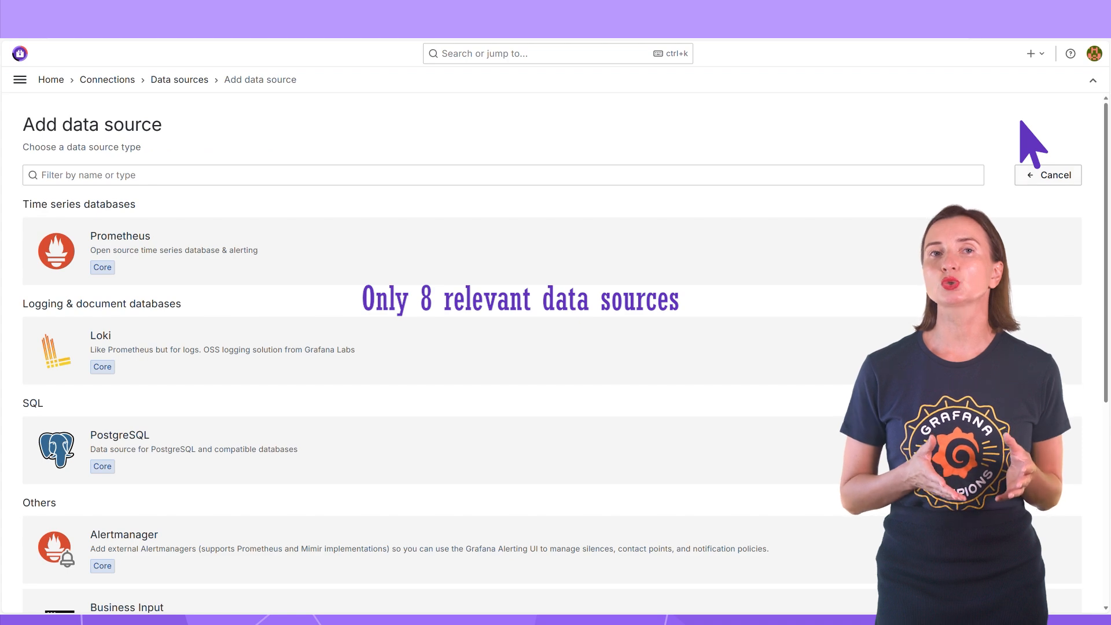
scroll(down, 3)
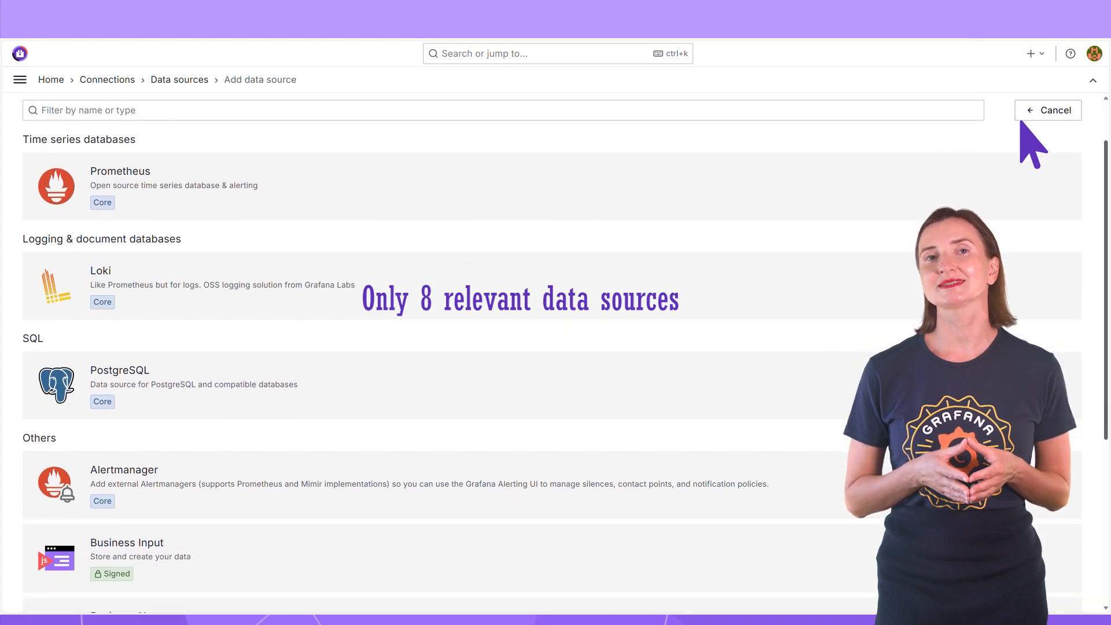
scroll(down, 3)
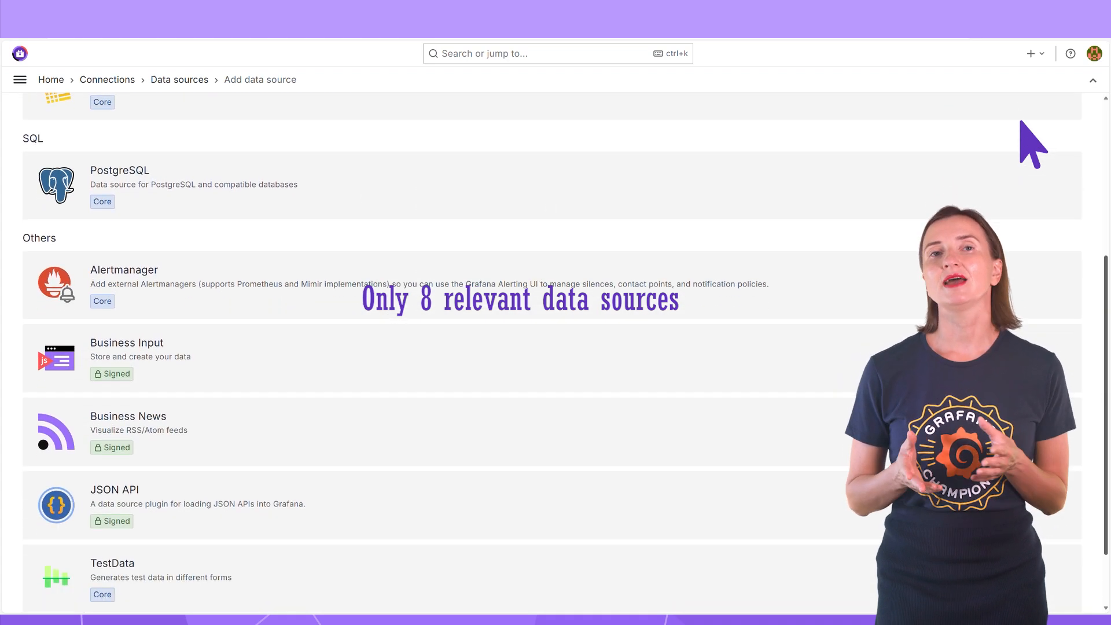
scroll(down, 3)
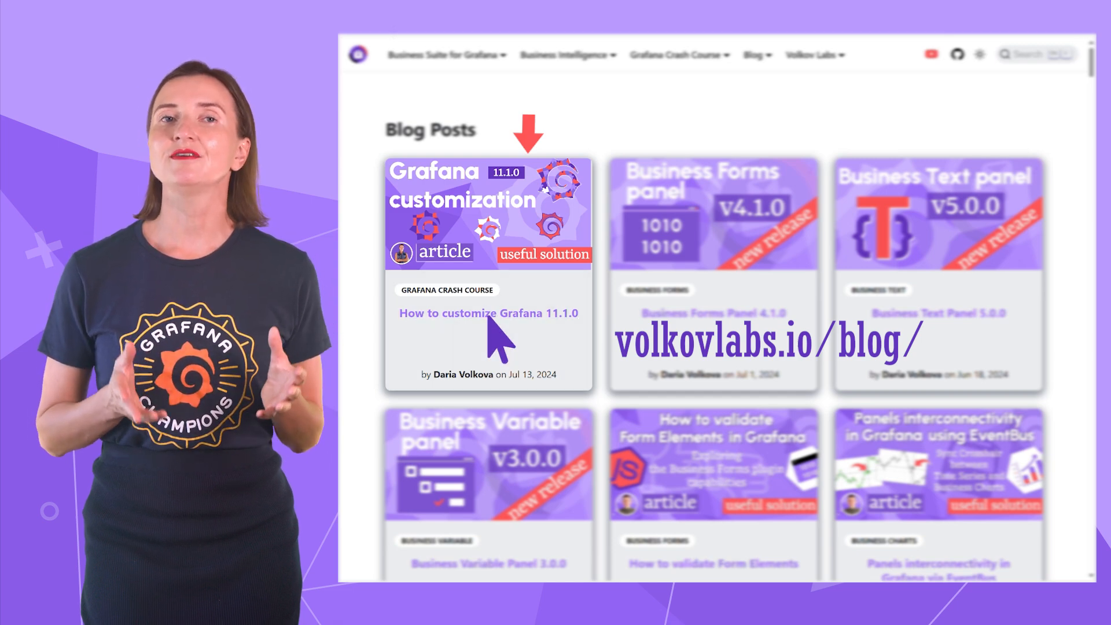
- Open the 'How to customize Grafana 11.1.0' article on the Volkov Labs blog
click(489, 313)
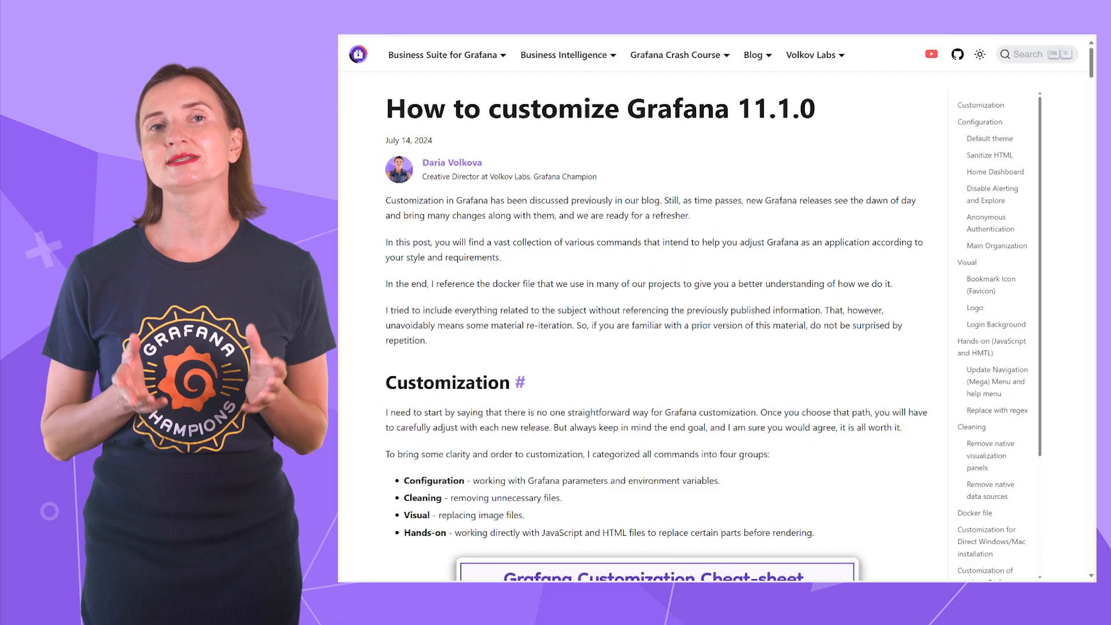